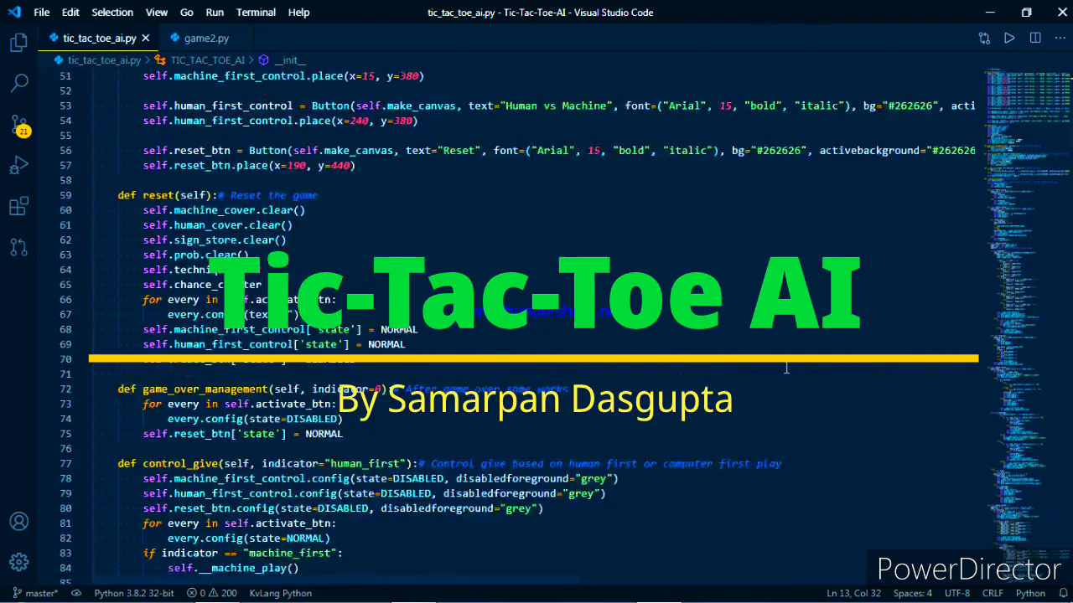
# Play a Machine vs Human game to a draw, moving the draw notice aside and dismissing it.
pyautogui.scroll(-3)
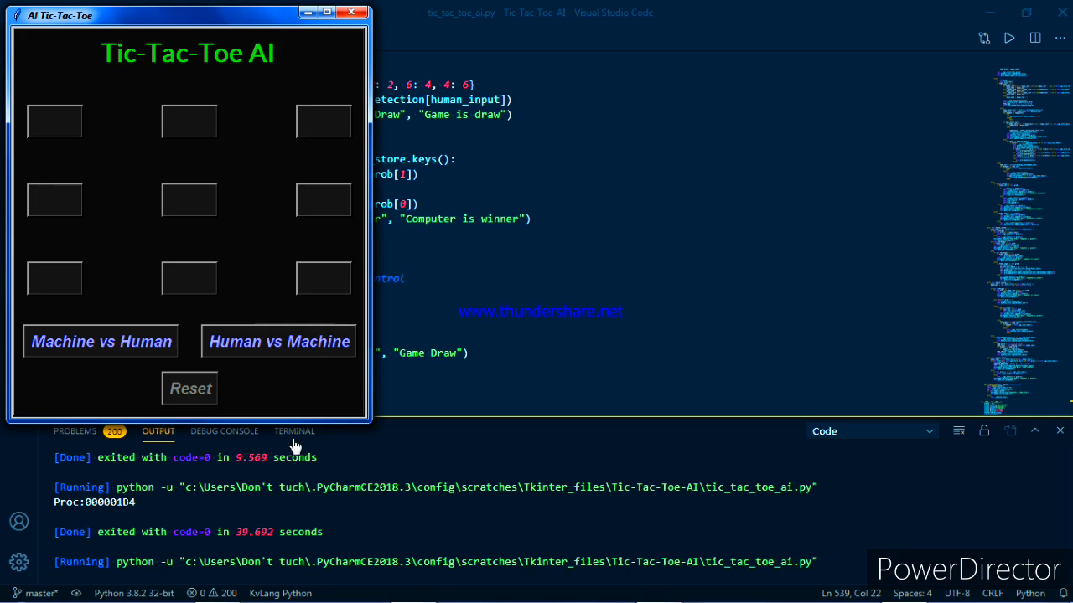
pyautogui.moveTo(100, 362)
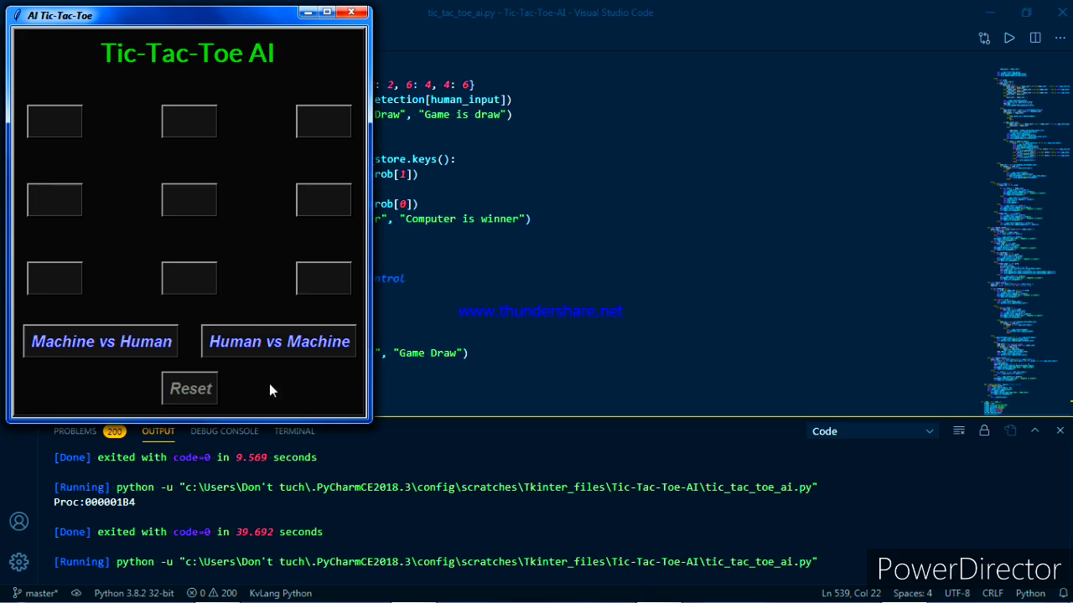
pyautogui.moveTo(327, 301)
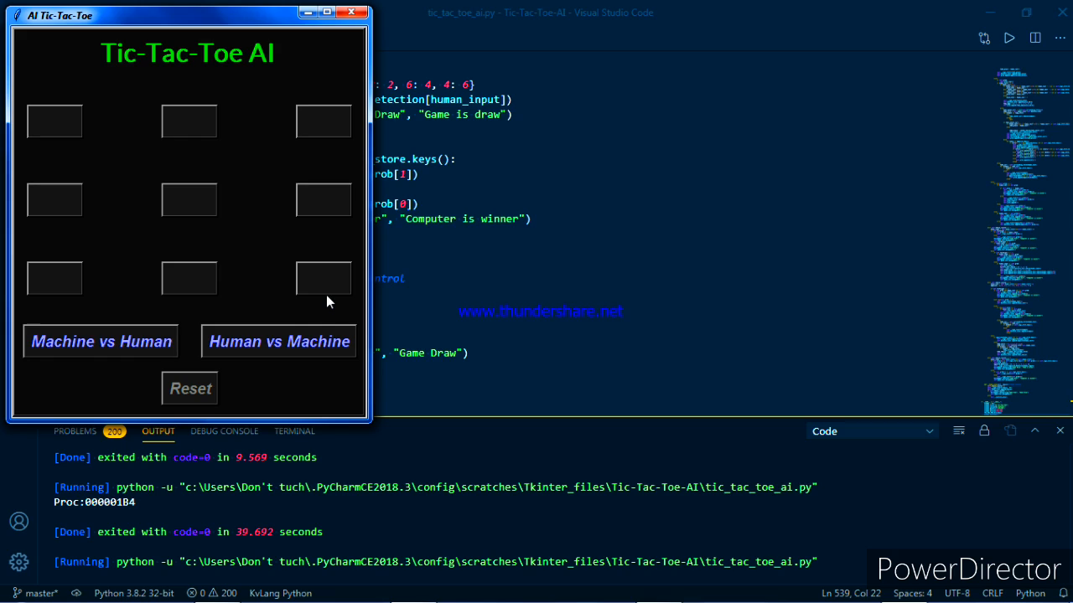
pyautogui.moveTo(91, 355)
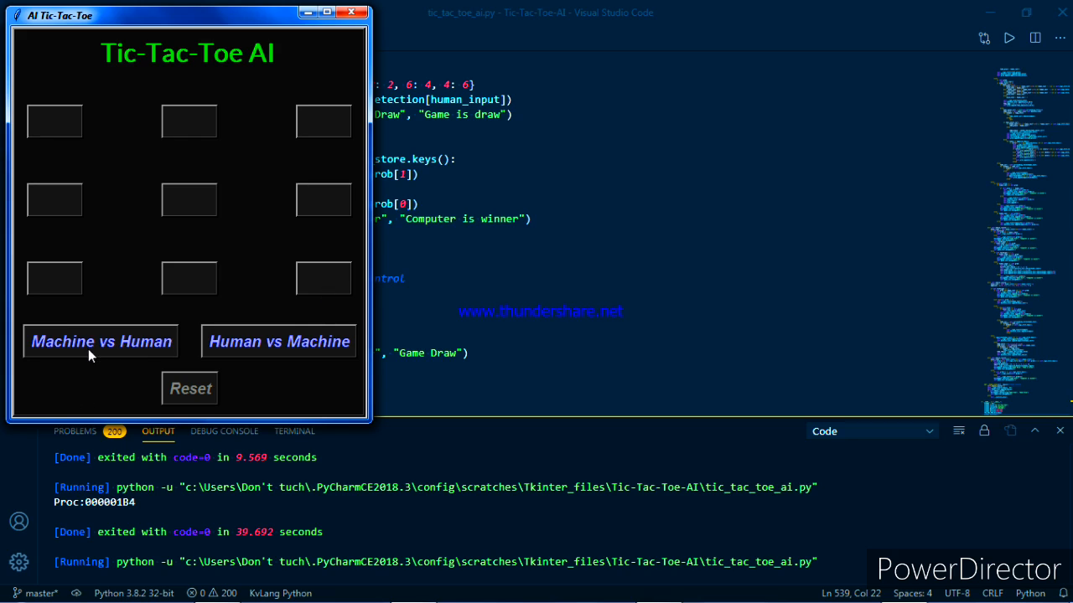
pyautogui.moveTo(239, 293)
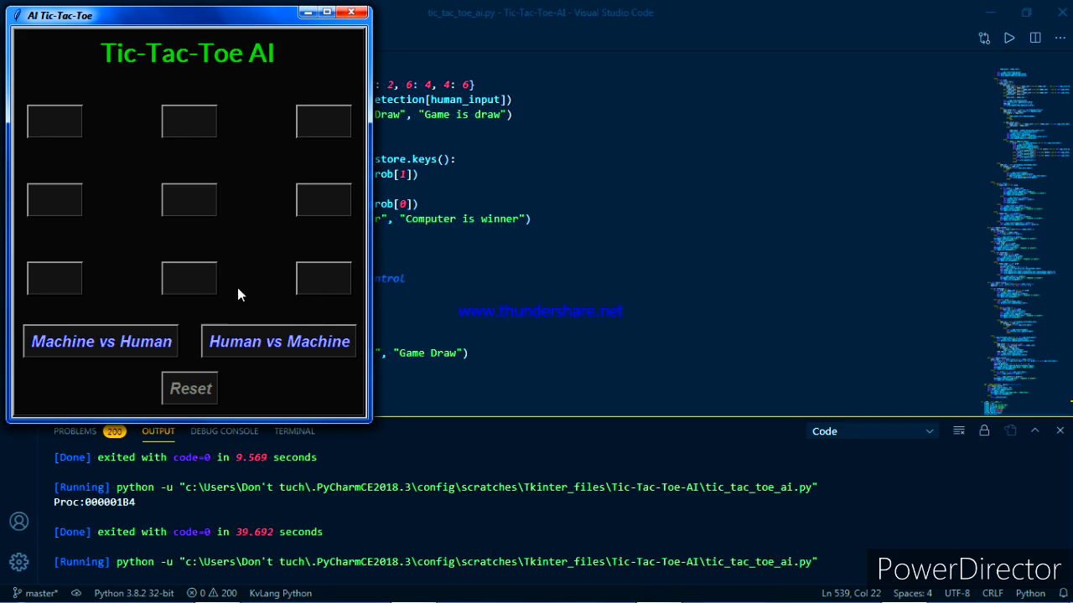
pyautogui.moveTo(126, 386)
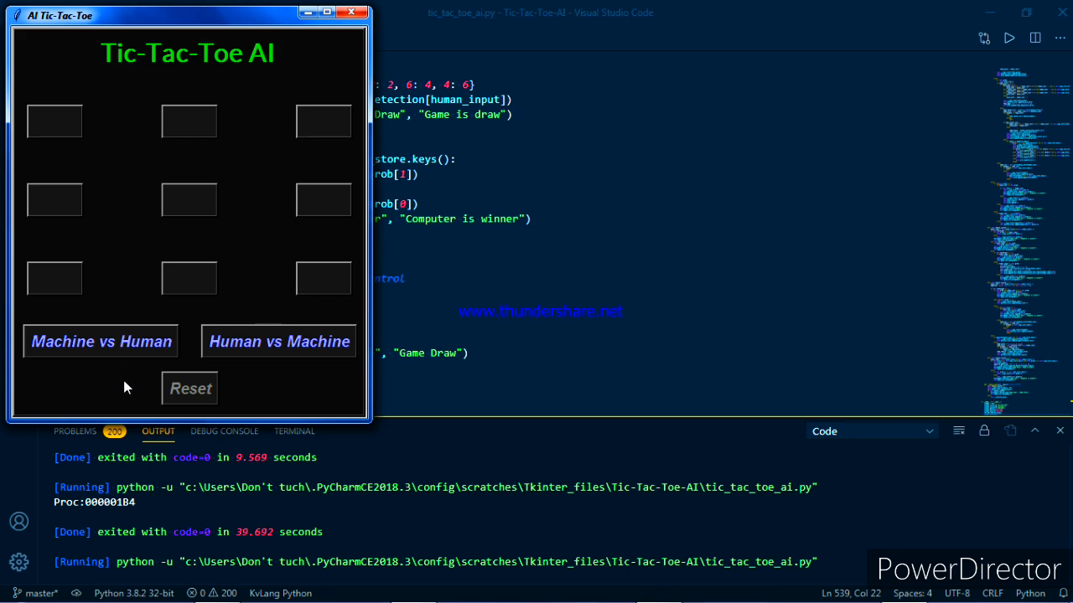
pyautogui.moveTo(115, 350)
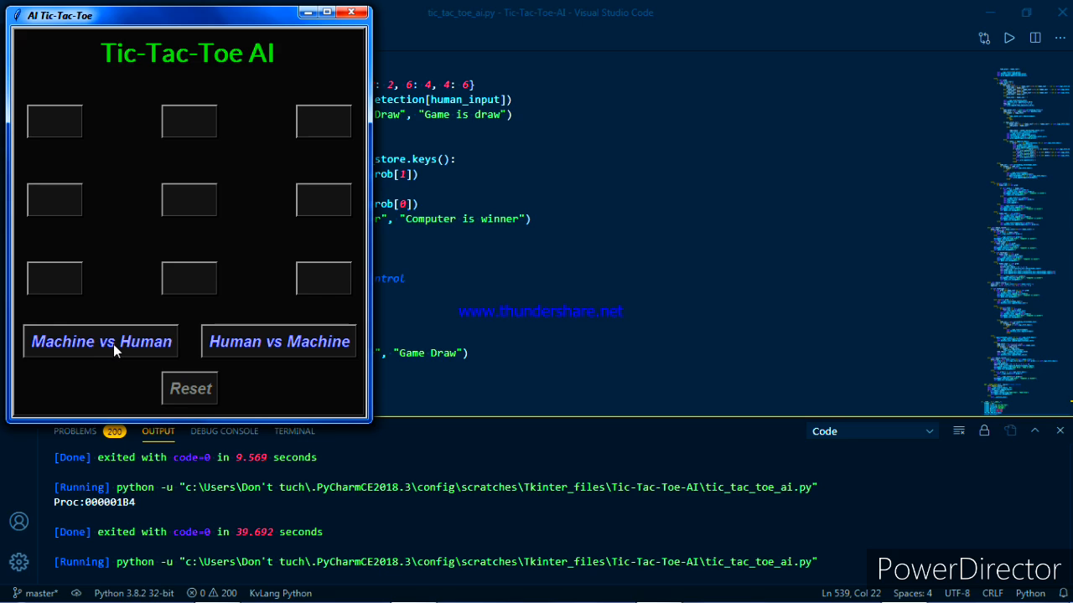
pyautogui.click(100, 341)
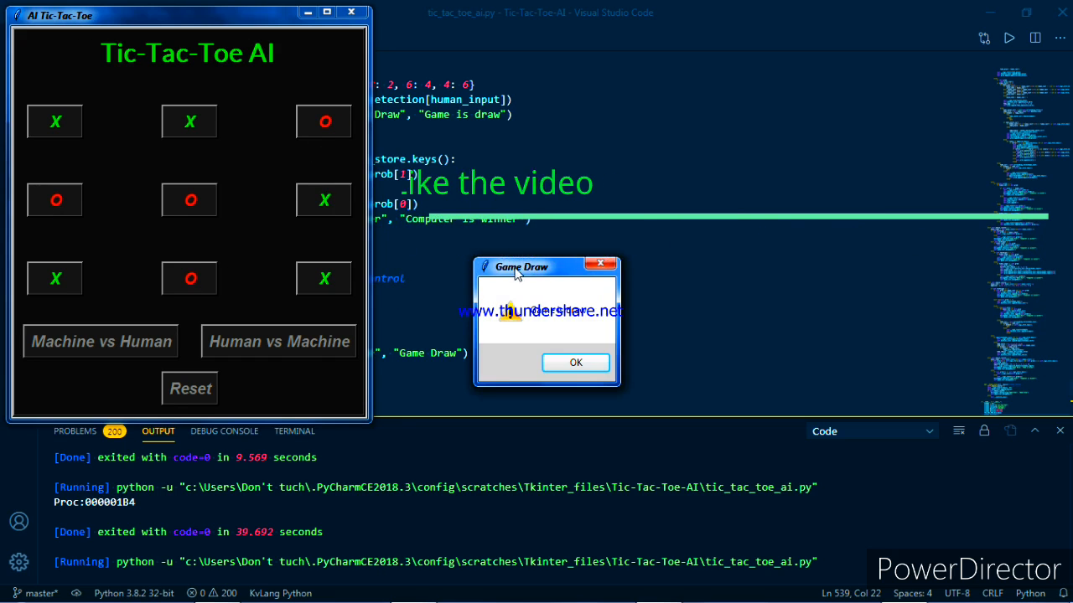
pyautogui.moveTo(519, 267); pyautogui.dragTo(81, 67)
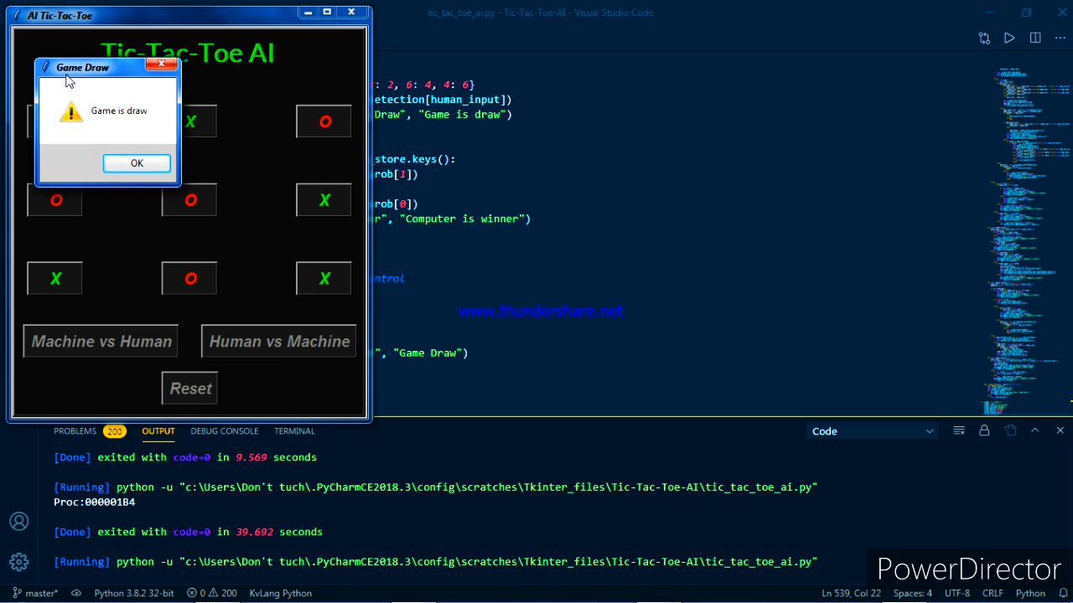
pyautogui.moveTo(124, 130)
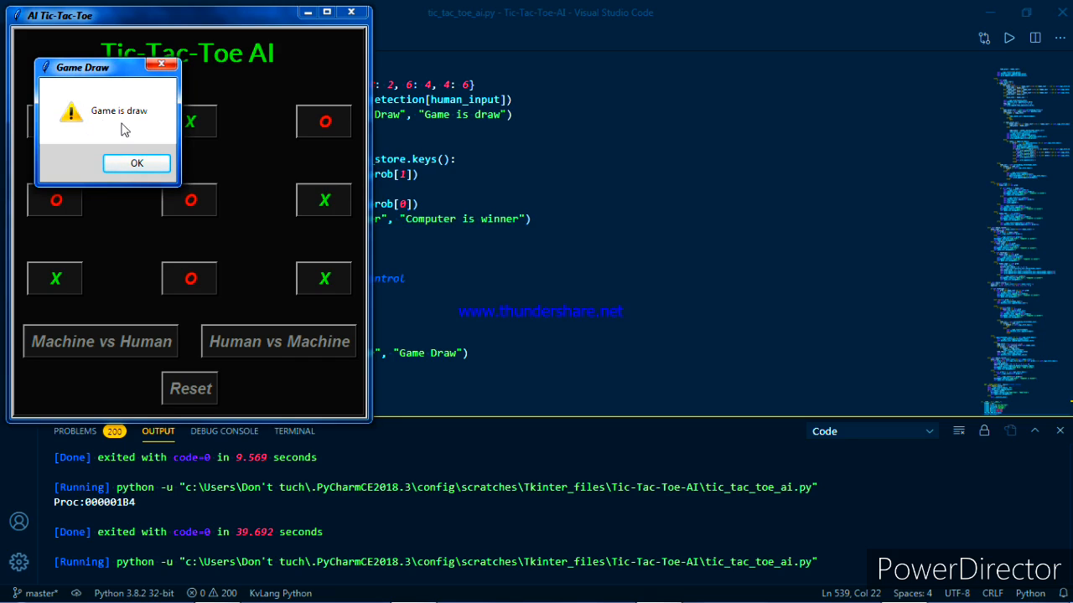
pyautogui.click(136, 163)
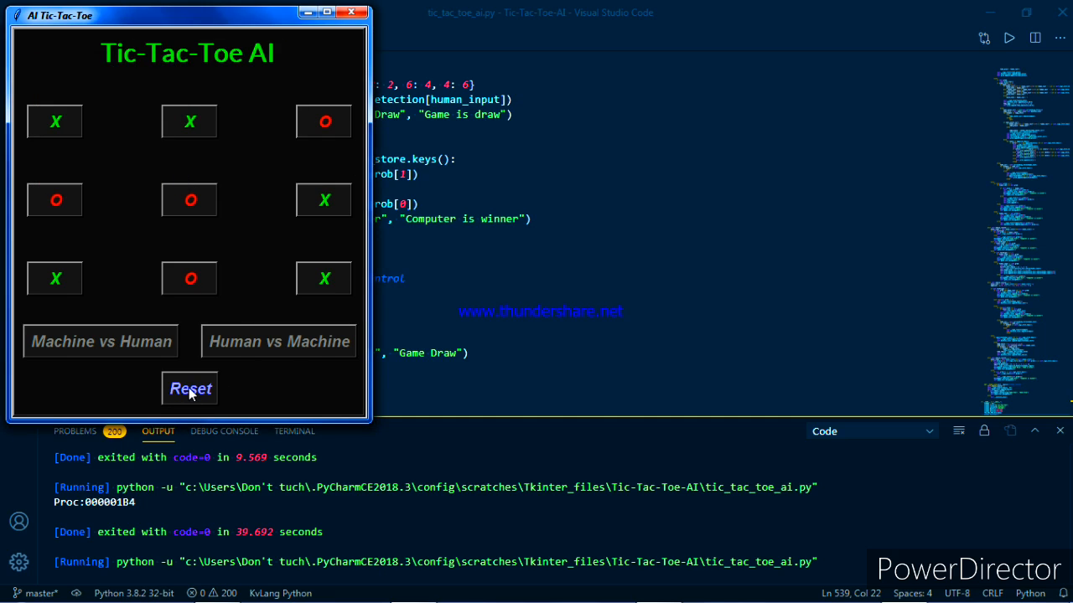
# Reset the board, fill the top-right and last empty squares, and dismiss the draw notice.
pyautogui.click(191, 388)
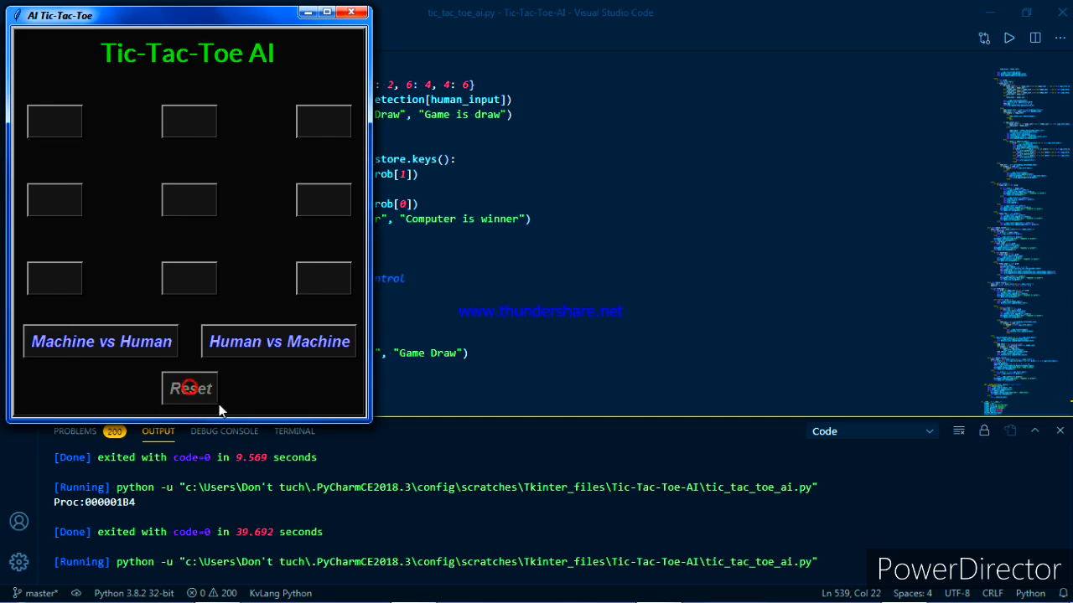
pyautogui.moveTo(285, 360)
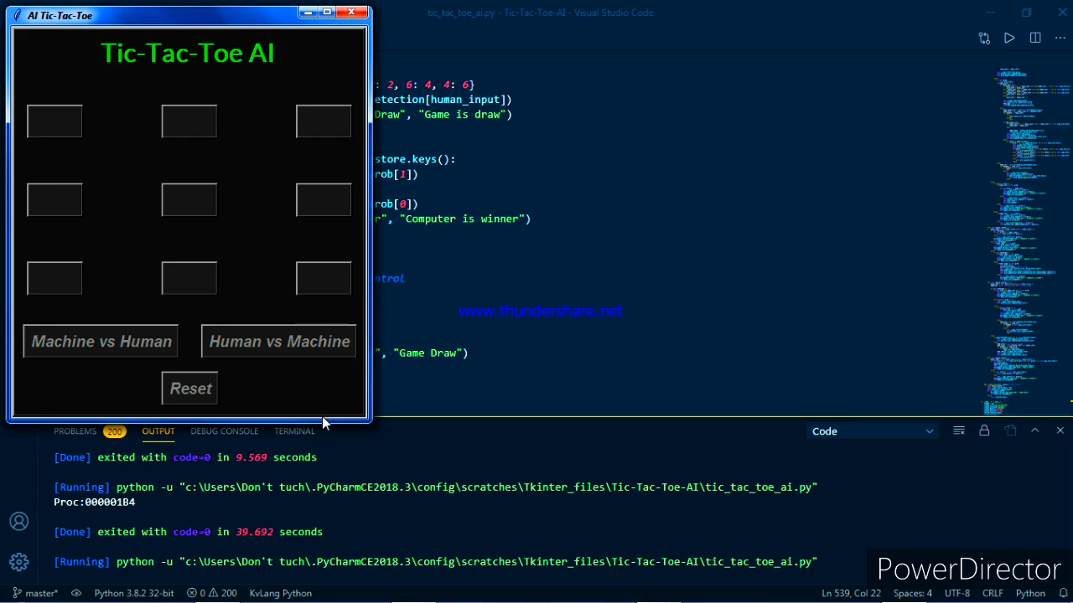
pyautogui.moveTo(115, 189)
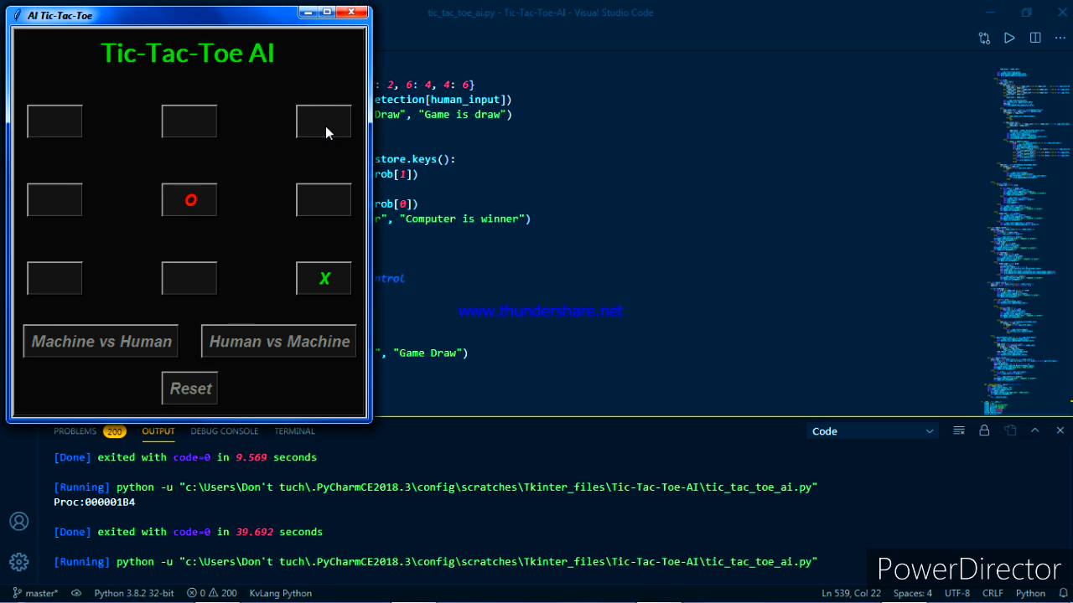
pyautogui.click(324, 121)
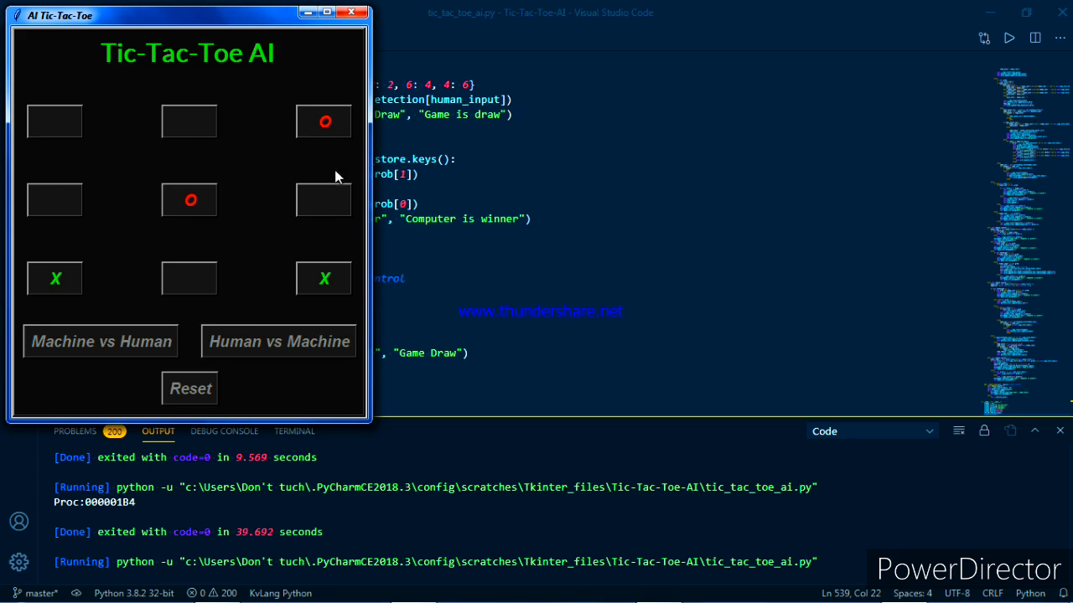
pyautogui.moveTo(272, 300)
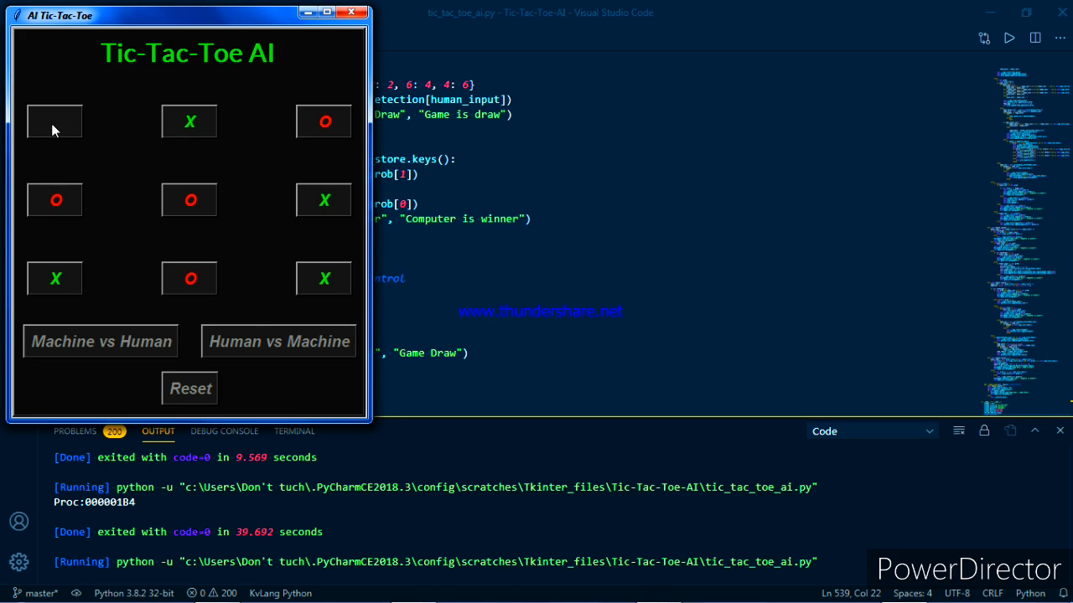
pyautogui.click(54, 121)
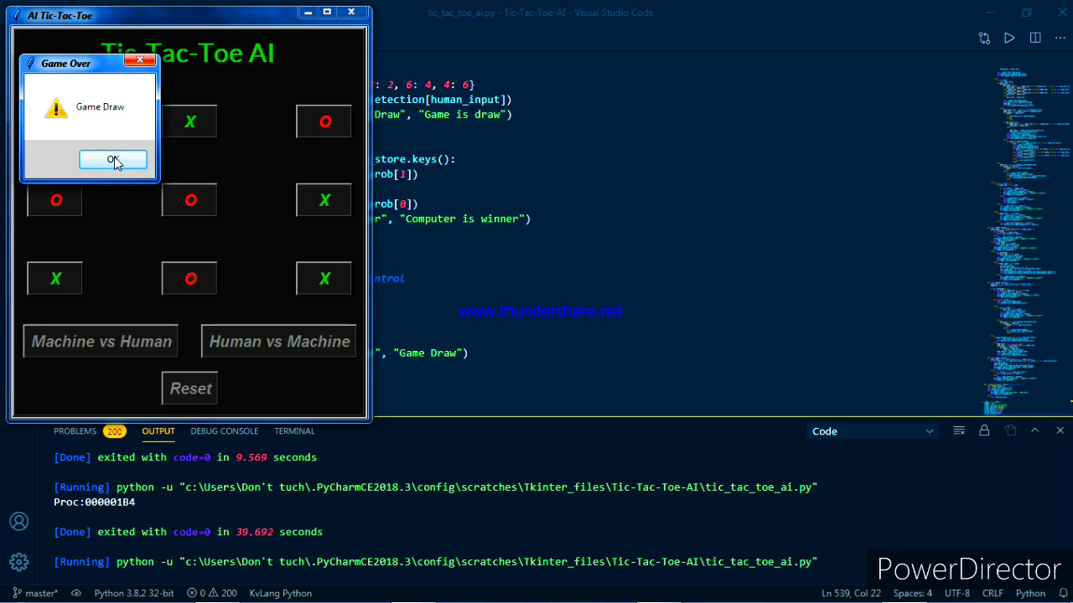
pyautogui.click(114, 159)
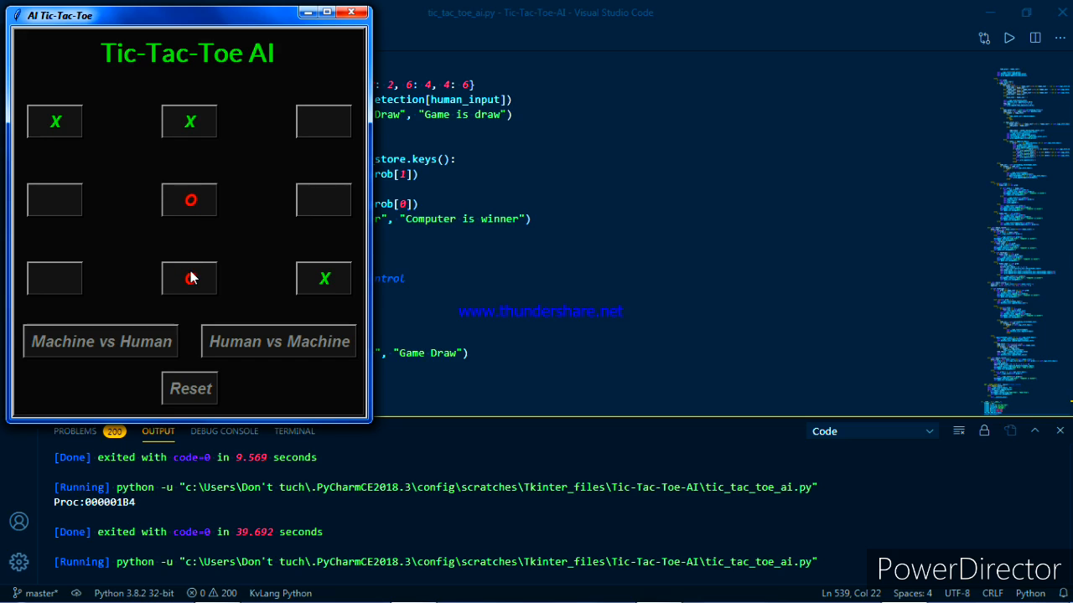
# Mark the top-right and middle-right squares, then dismiss the 'Computer is winner' notice.
pyautogui.click(188, 278)
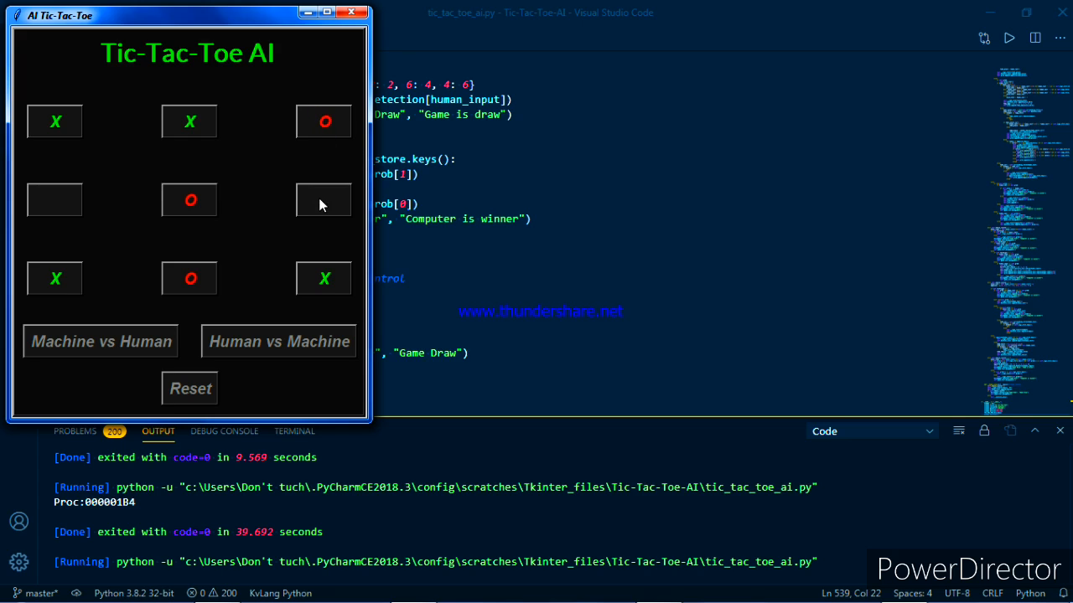
pyautogui.click(324, 200)
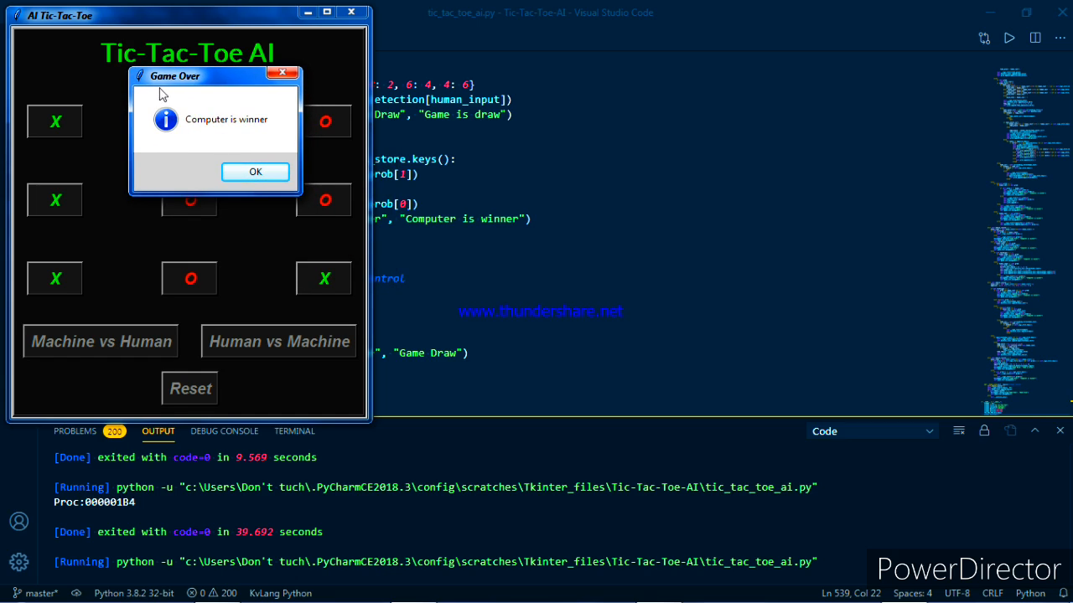
pyautogui.moveTo(67, 124)
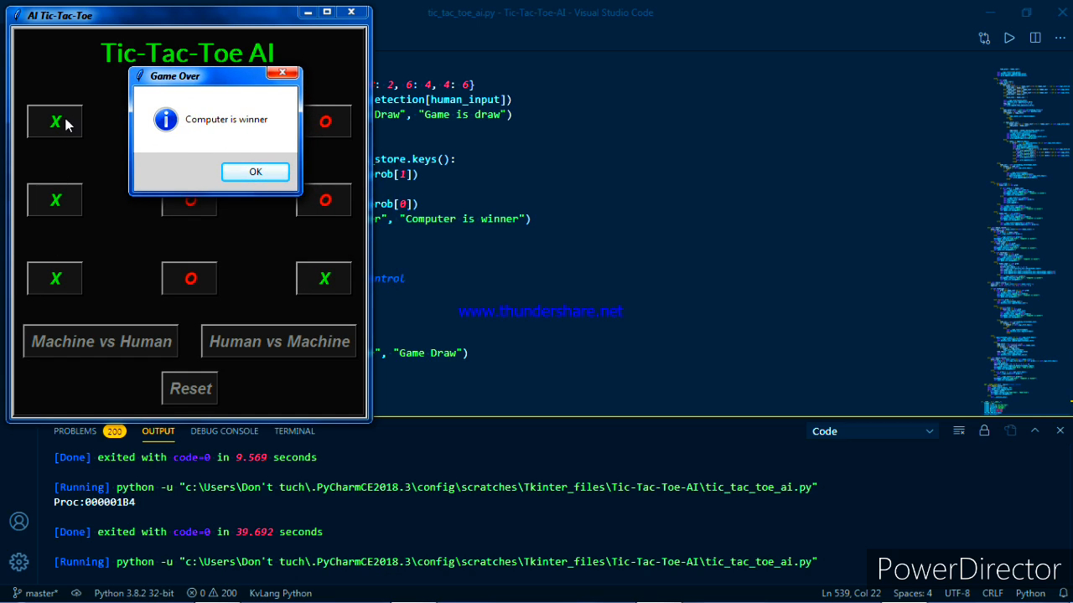
pyautogui.moveTo(34, 163)
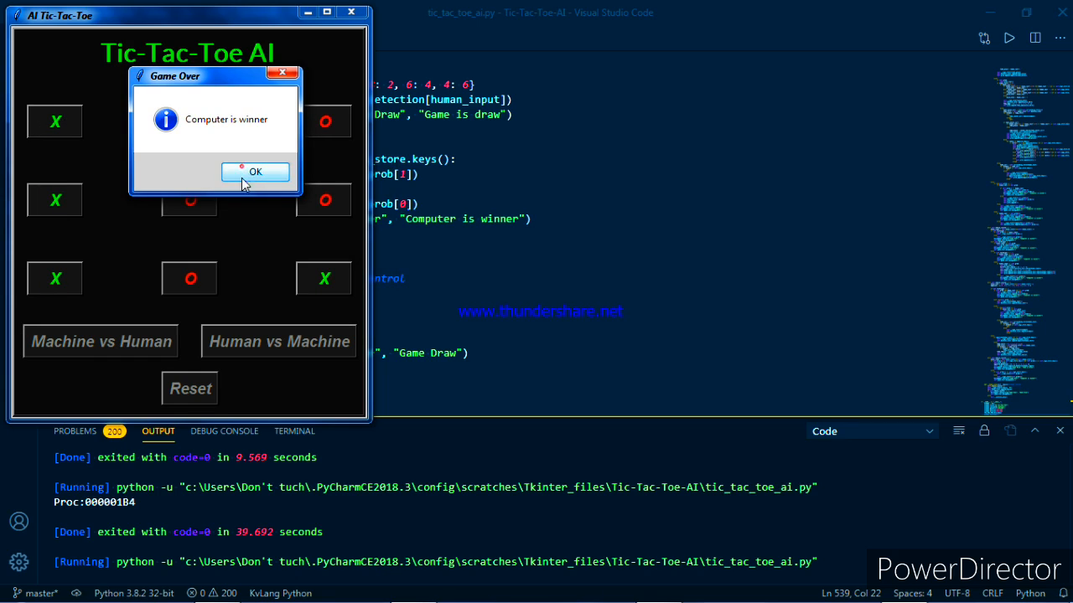
pyautogui.click(255, 171)
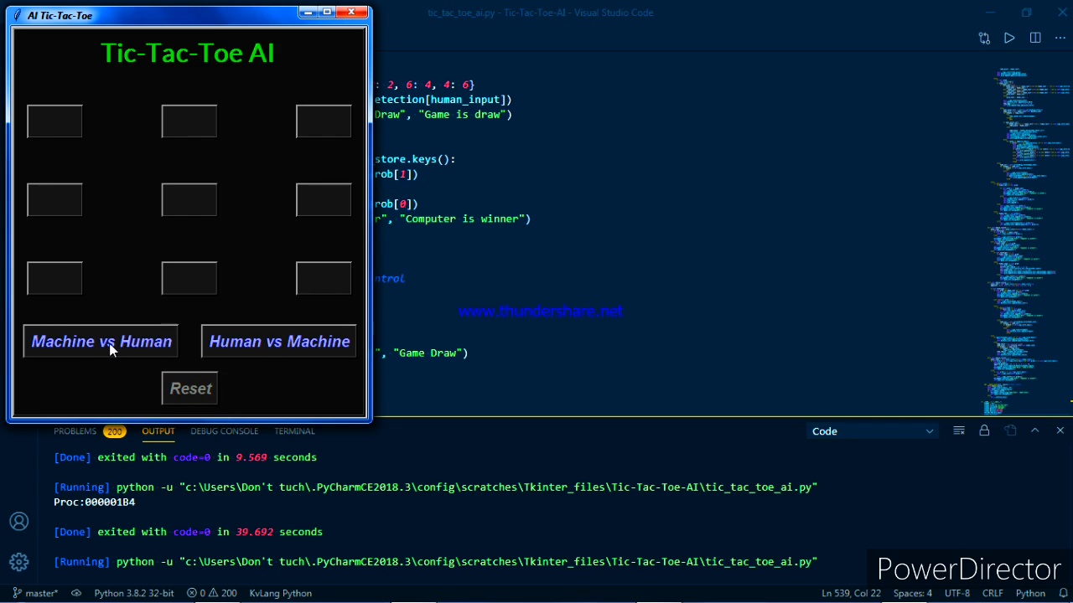
# Start a Machine vs Human game, make a move, and dismiss the 'Computer is winner' notice.
pyautogui.click(100, 341)
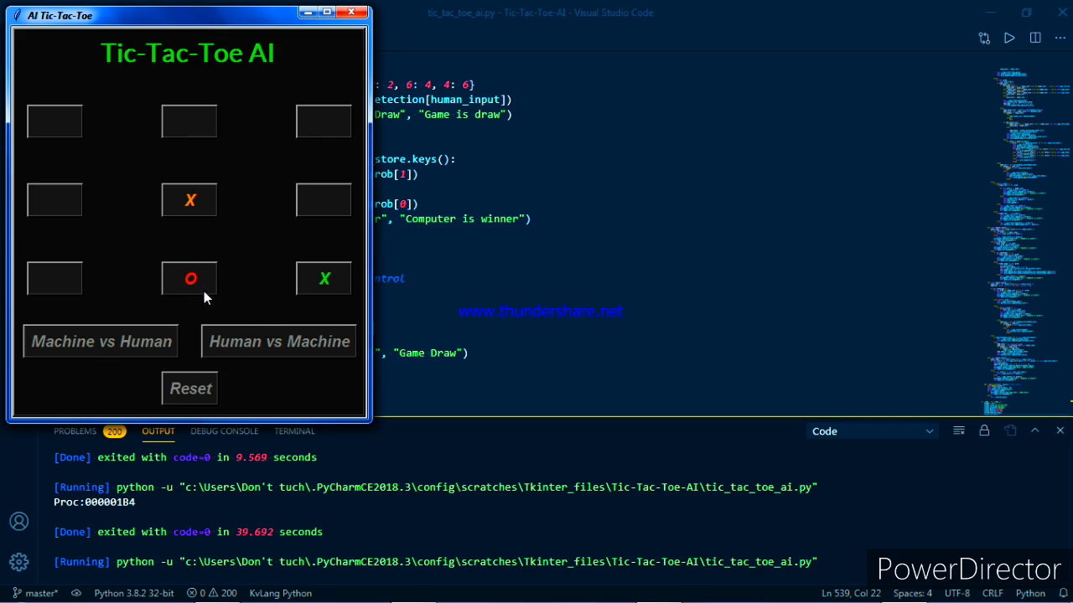
pyautogui.click(54, 120)
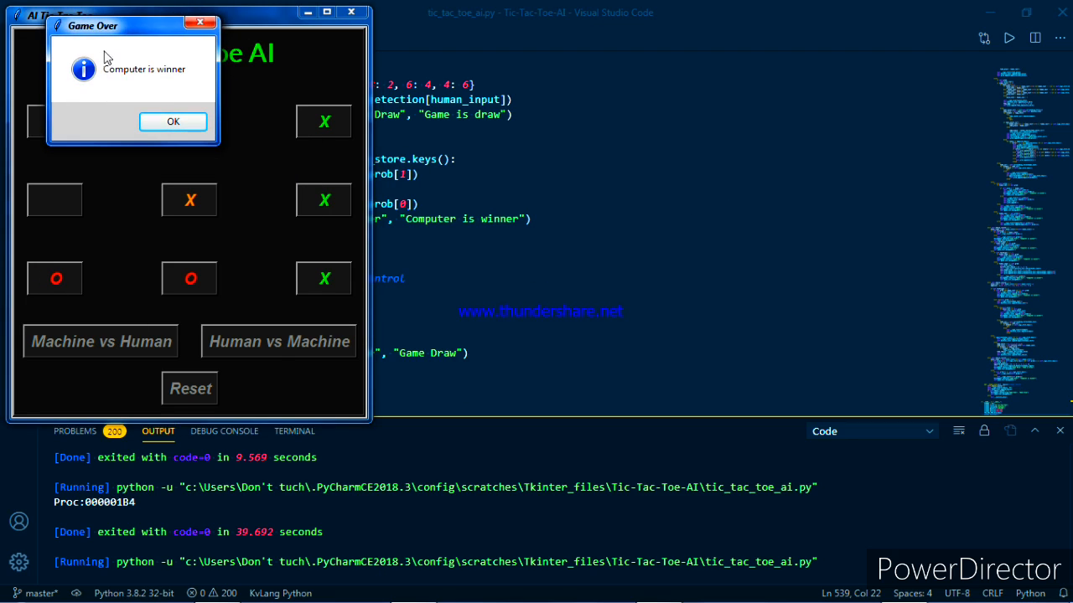
pyautogui.click(173, 122)
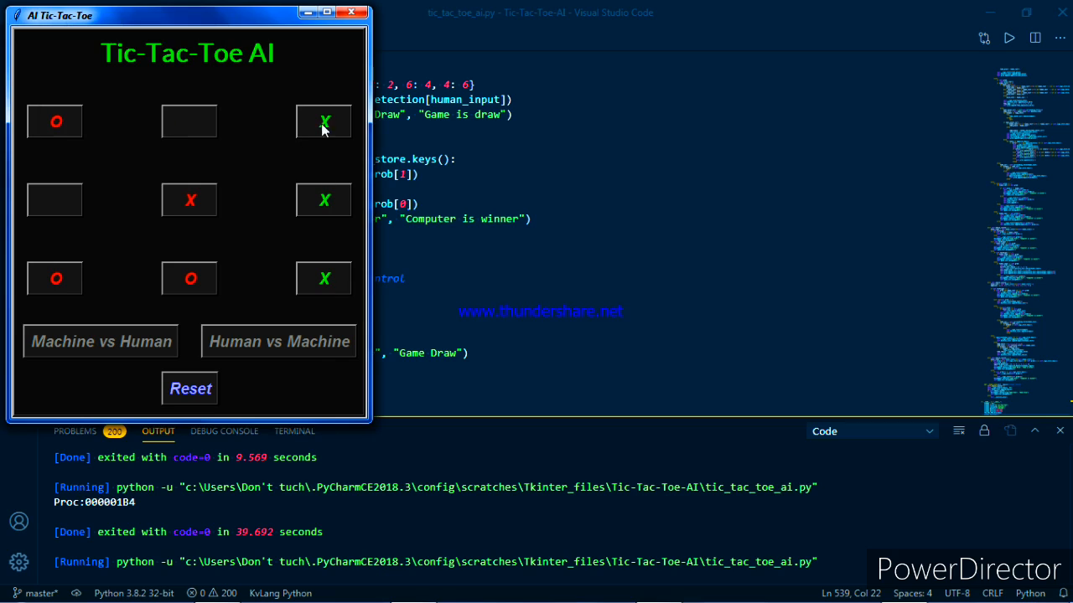